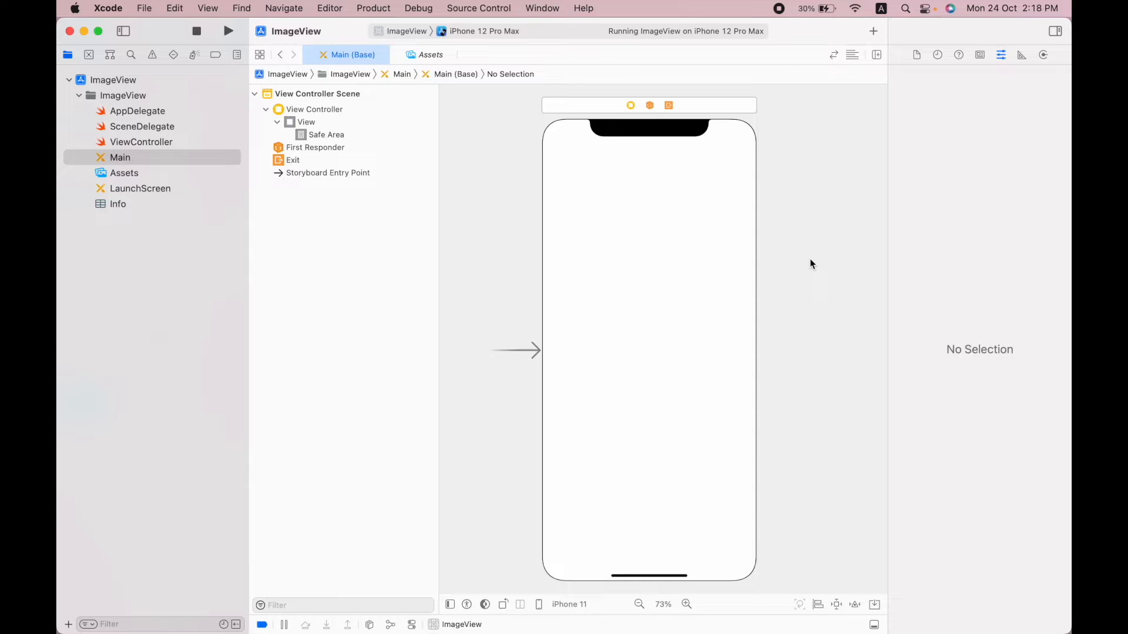
pyautogui.moveTo(707, 378)
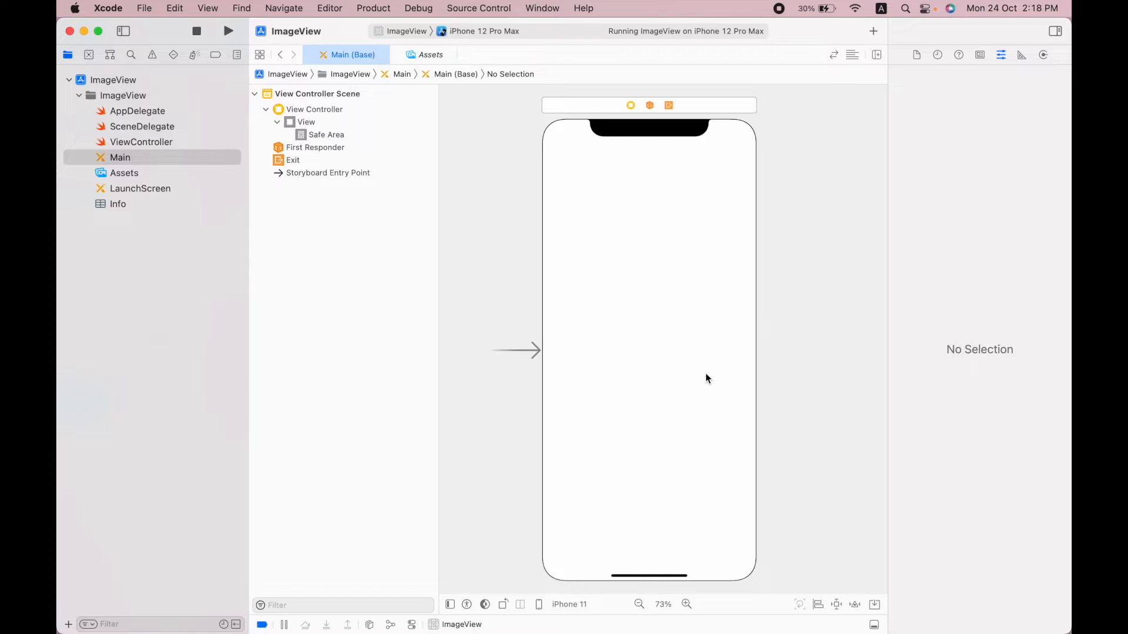
pyautogui.moveTo(844, 173)
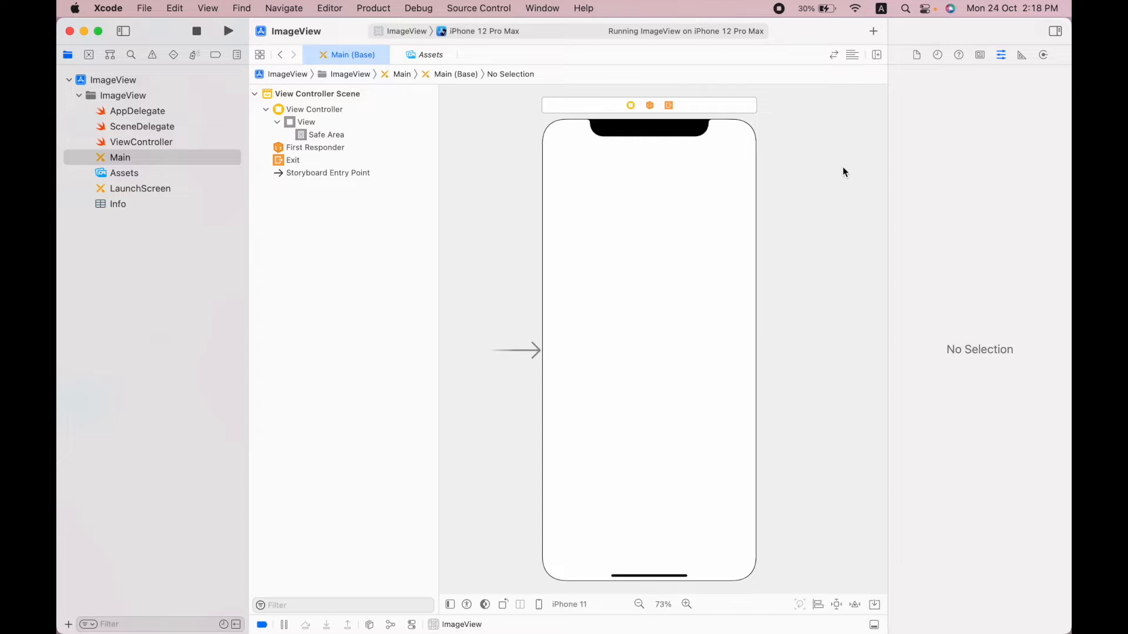
# Open the object Library to drag an Image View onto the view controller's screen
pyautogui.click(876, 54)
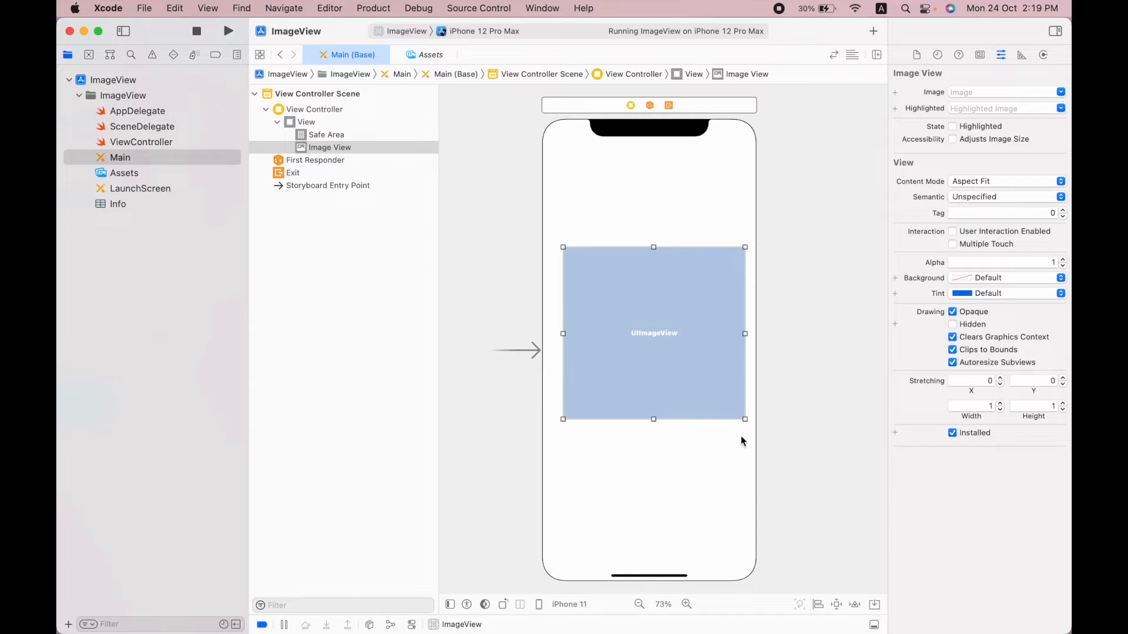
# Pin the image view's top, left, right and bottom spacing with four constraints
pyautogui.click(836, 604)
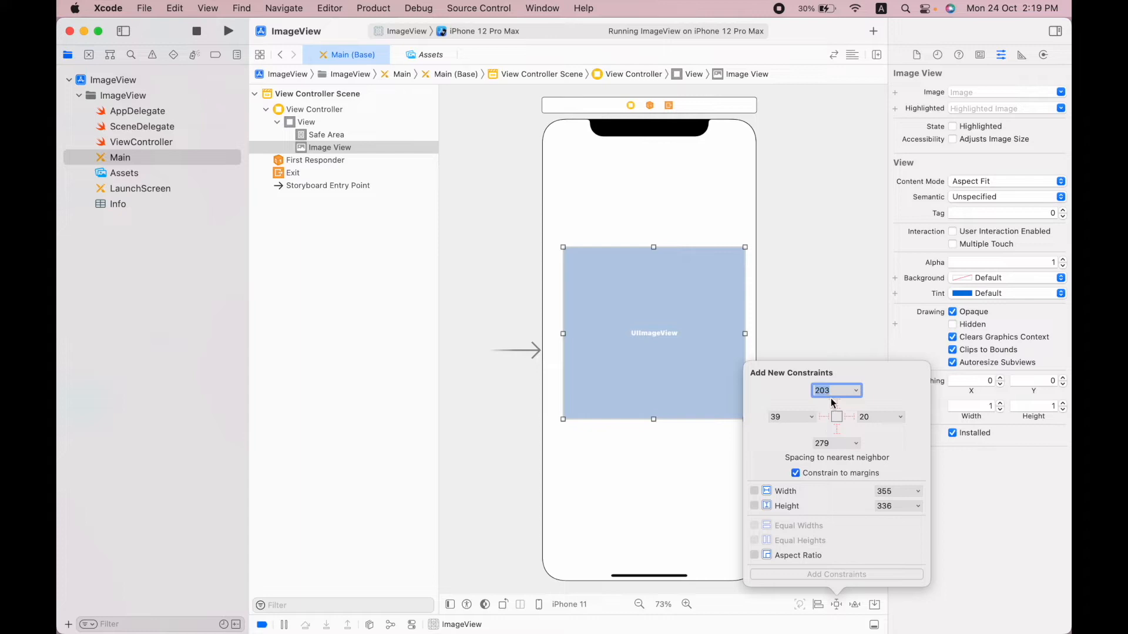
pyautogui.click(824, 417)
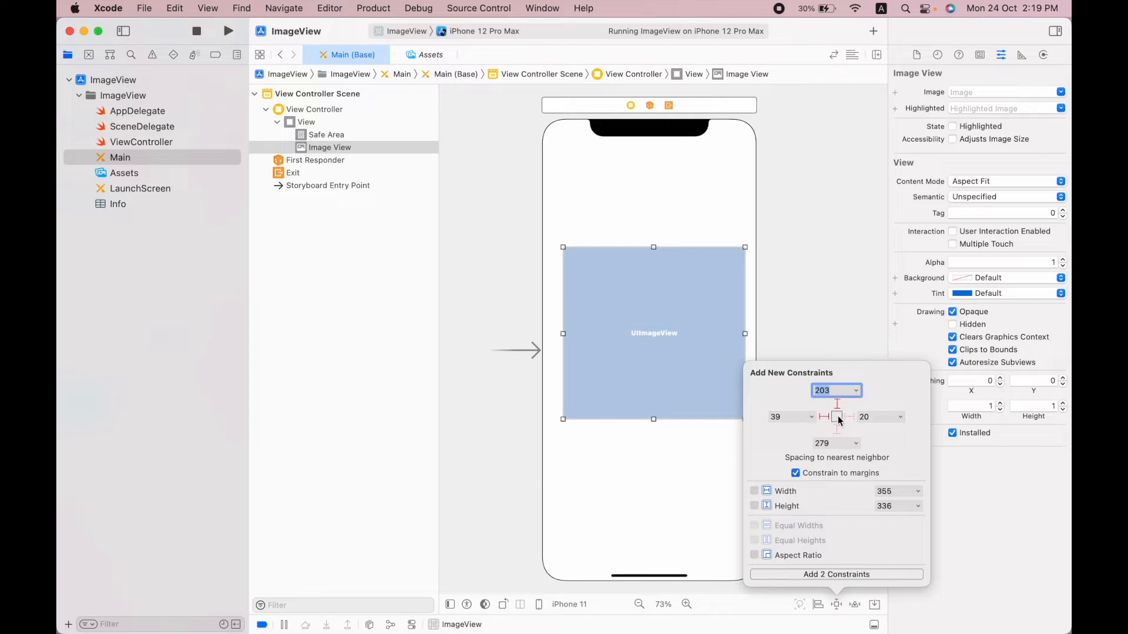
pyautogui.click(847, 417)
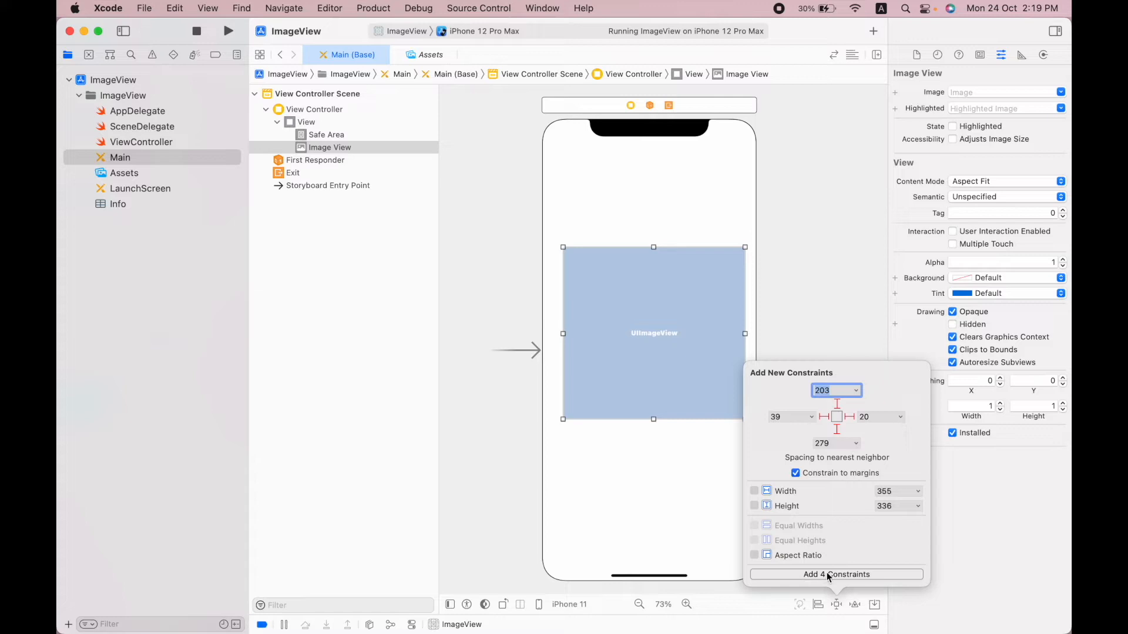
pyautogui.click(836, 574)
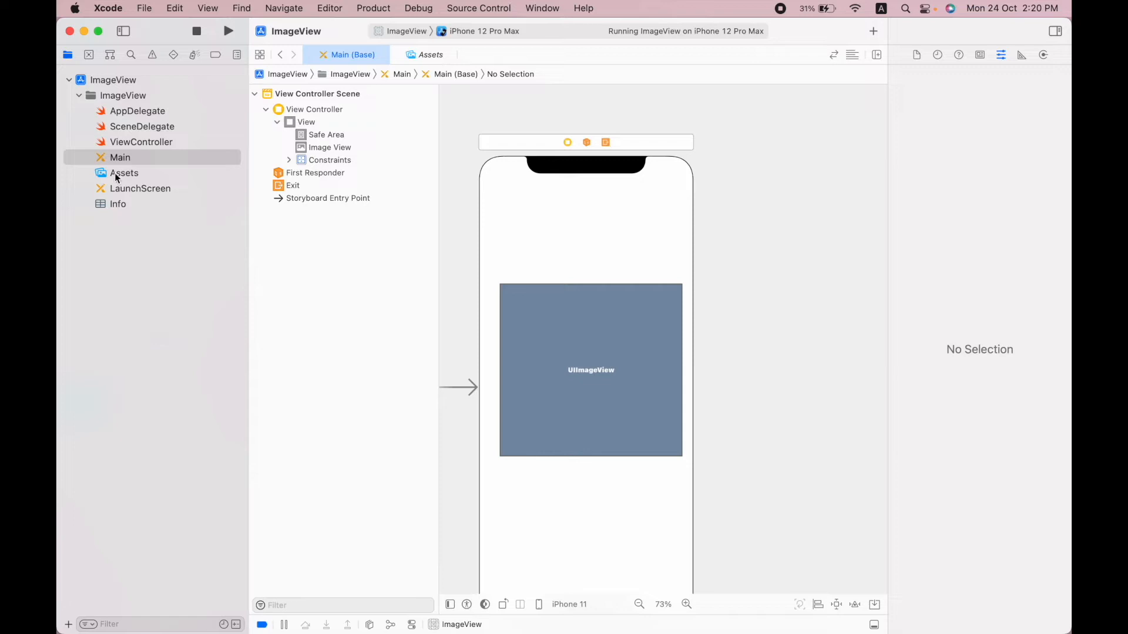
# Add the shirt image from the Desktop to Assets.xcassets and close Finder
pyautogui.click(124, 172)
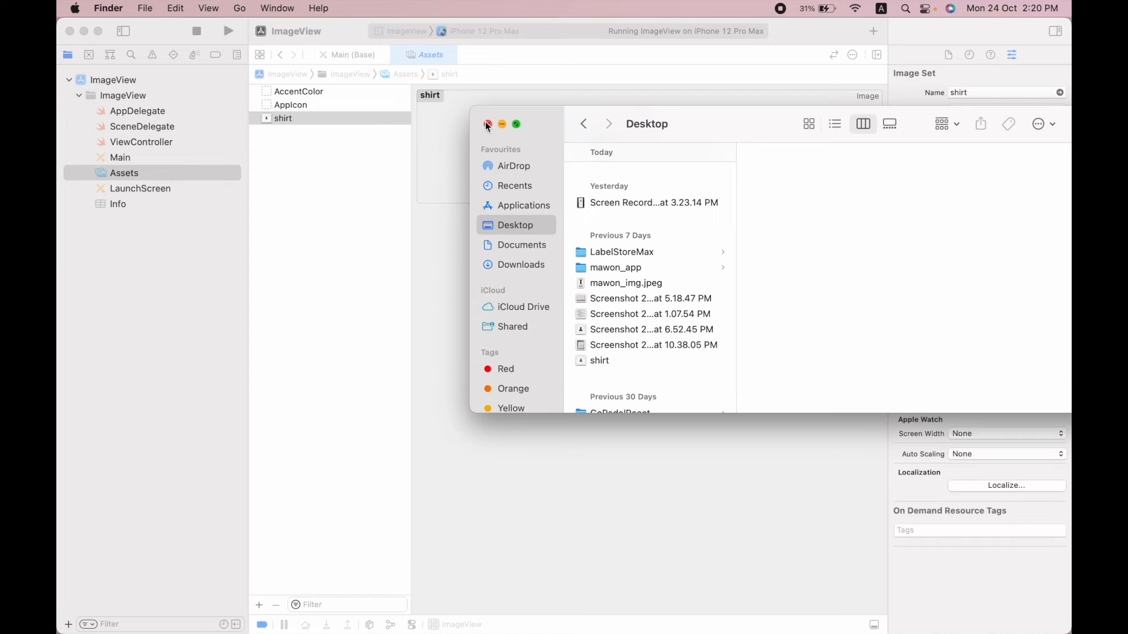
pyautogui.click(487, 124)
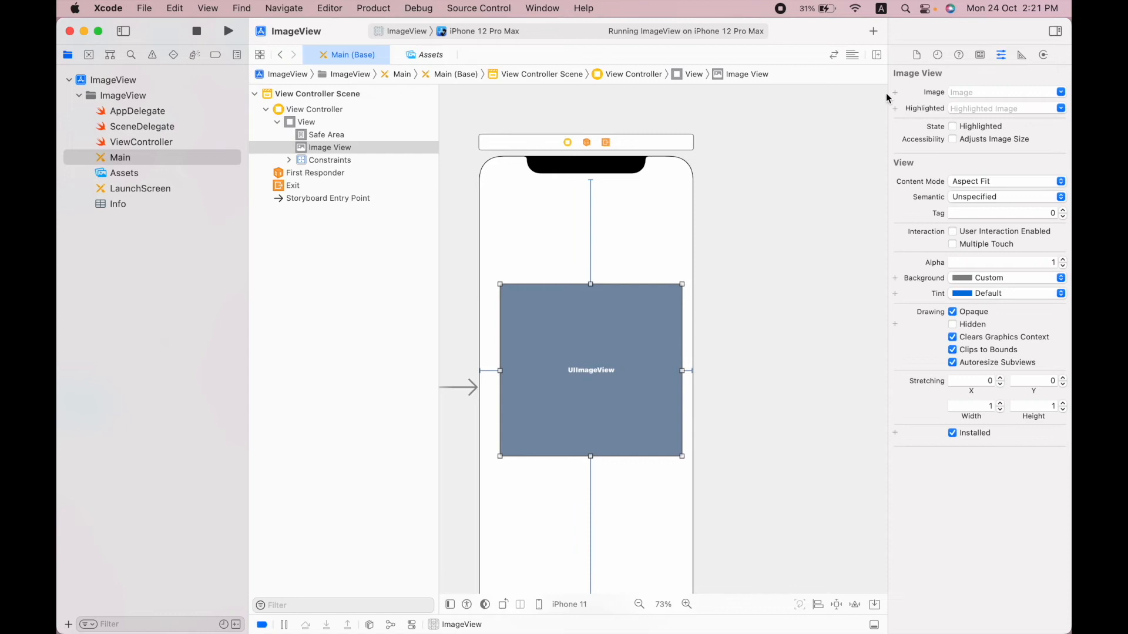
# Choose 'shirt' in the Attributes inspector's Image dropdown for the image view
pyautogui.click(1060, 92)
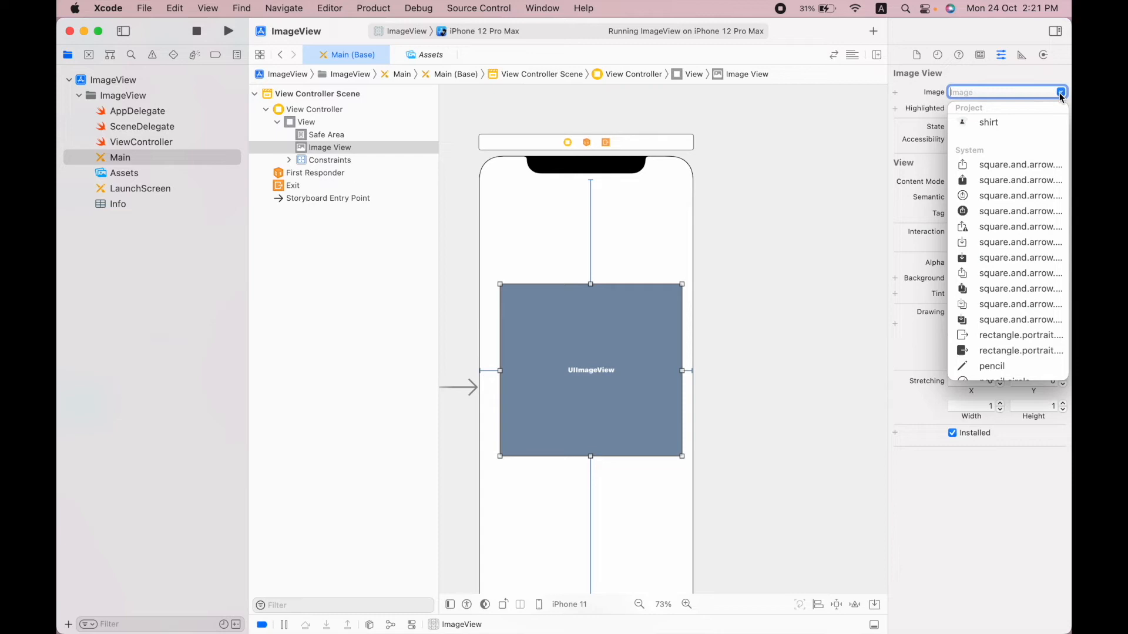
pyautogui.click(989, 121)
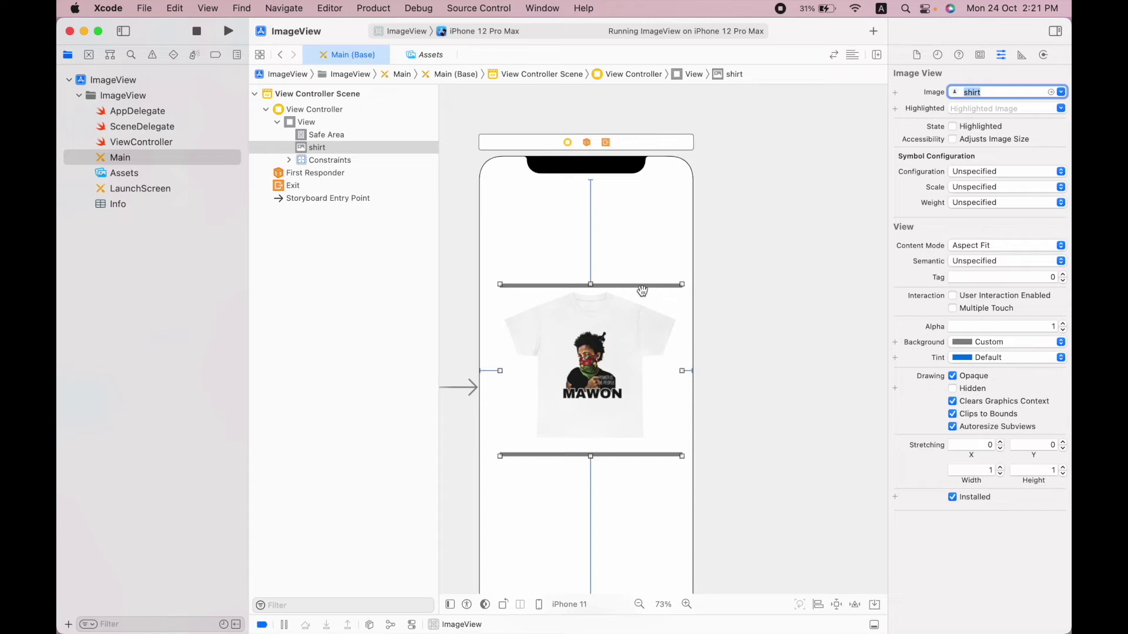
pyautogui.moveTo(636, 382)
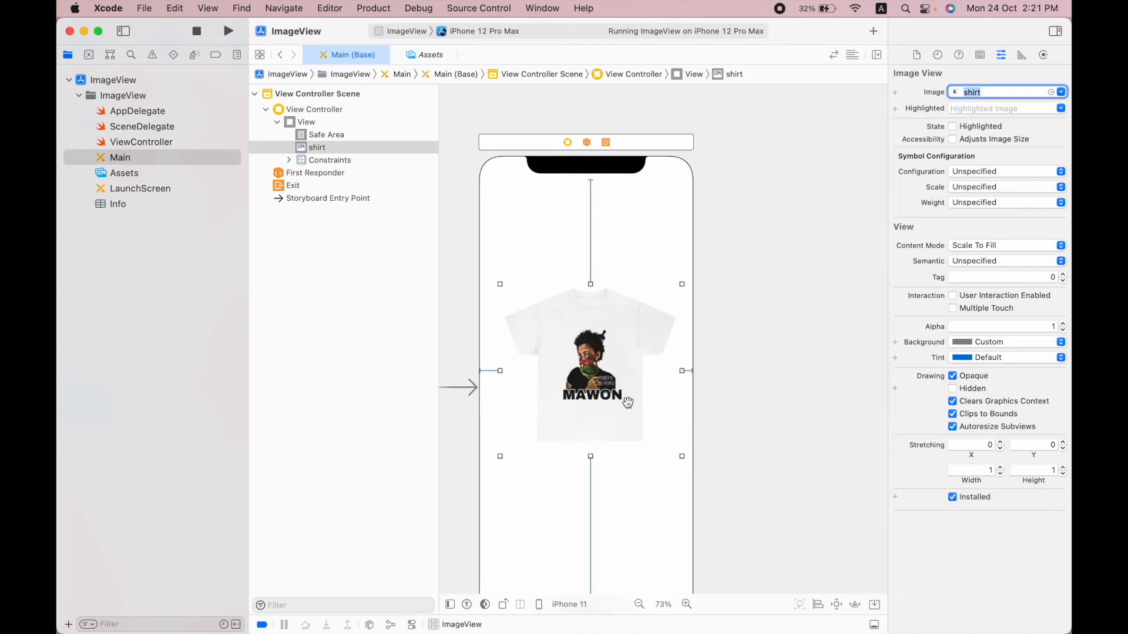
pyautogui.moveTo(640, 470)
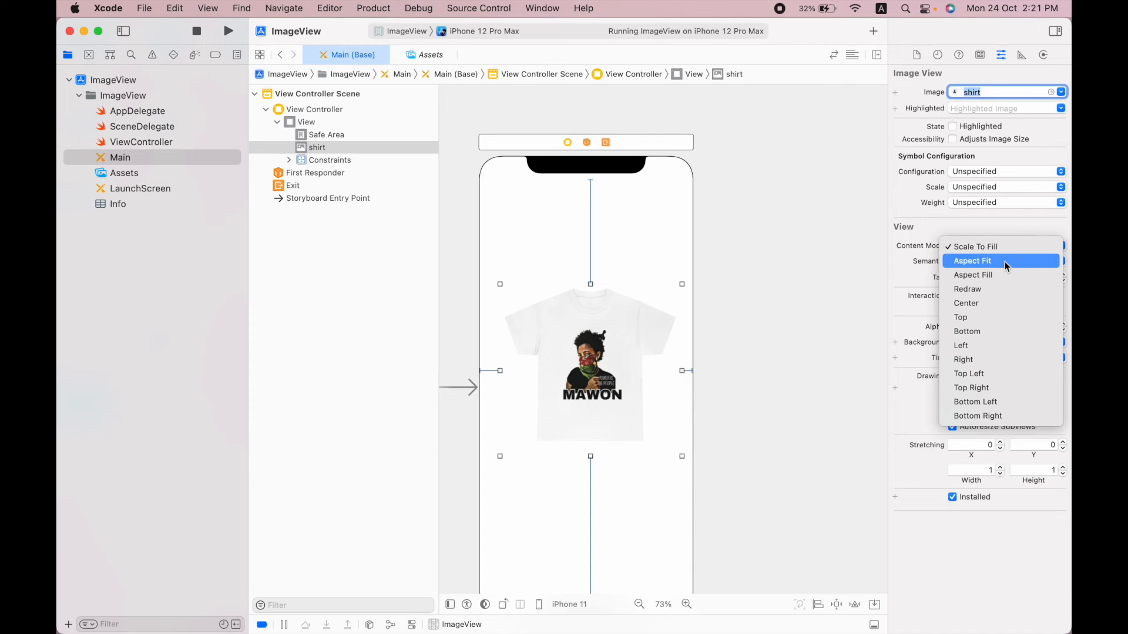
# Try Aspect Fill and Aspect Fit content modes, settling on Aspect Fill
pyautogui.click(972, 275)
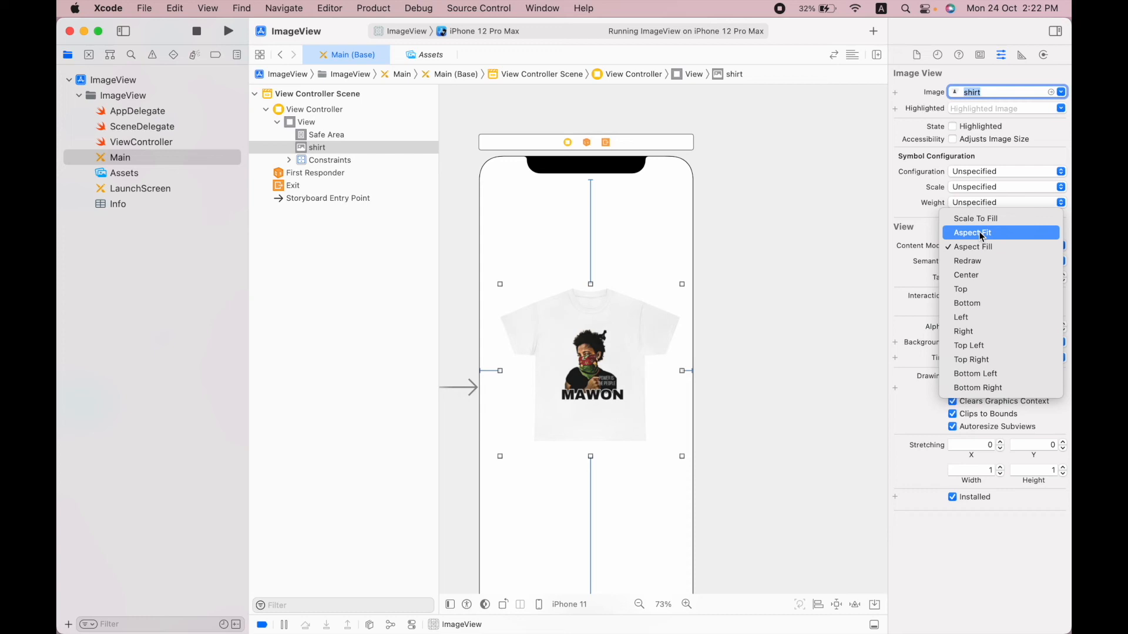
pyautogui.moveTo(978, 236)
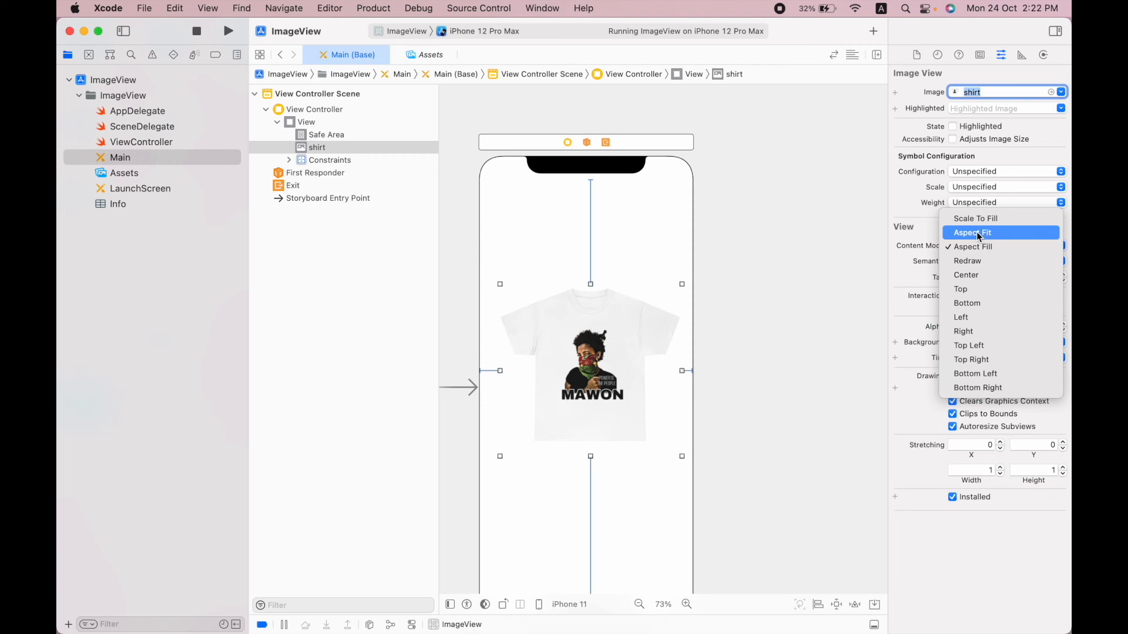
pyautogui.click(972, 231)
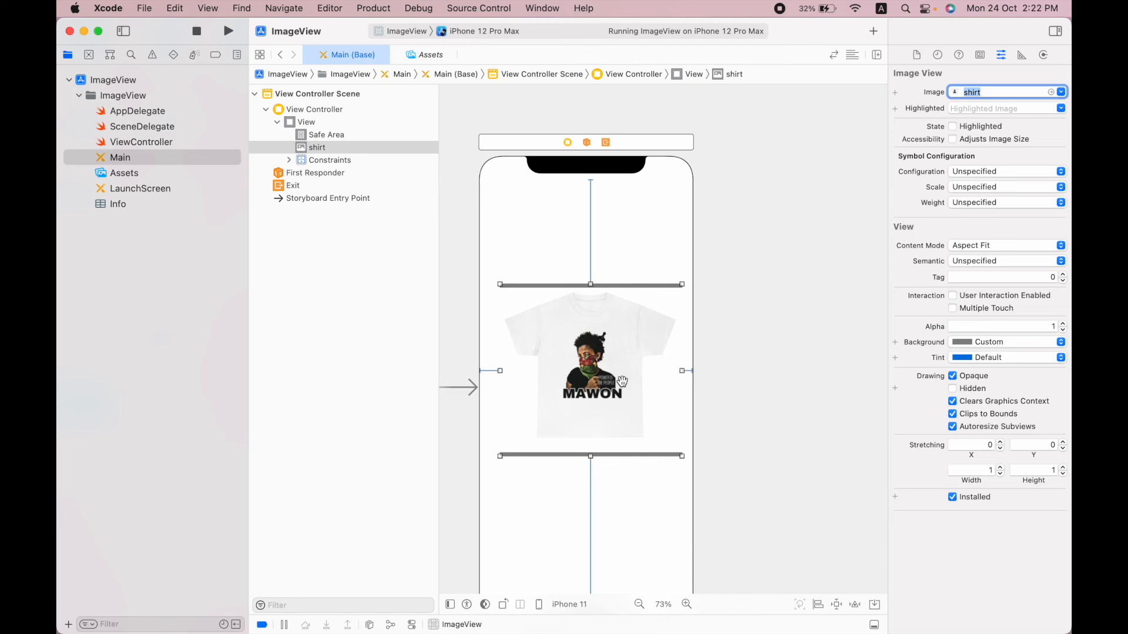
pyautogui.click(1003, 246)
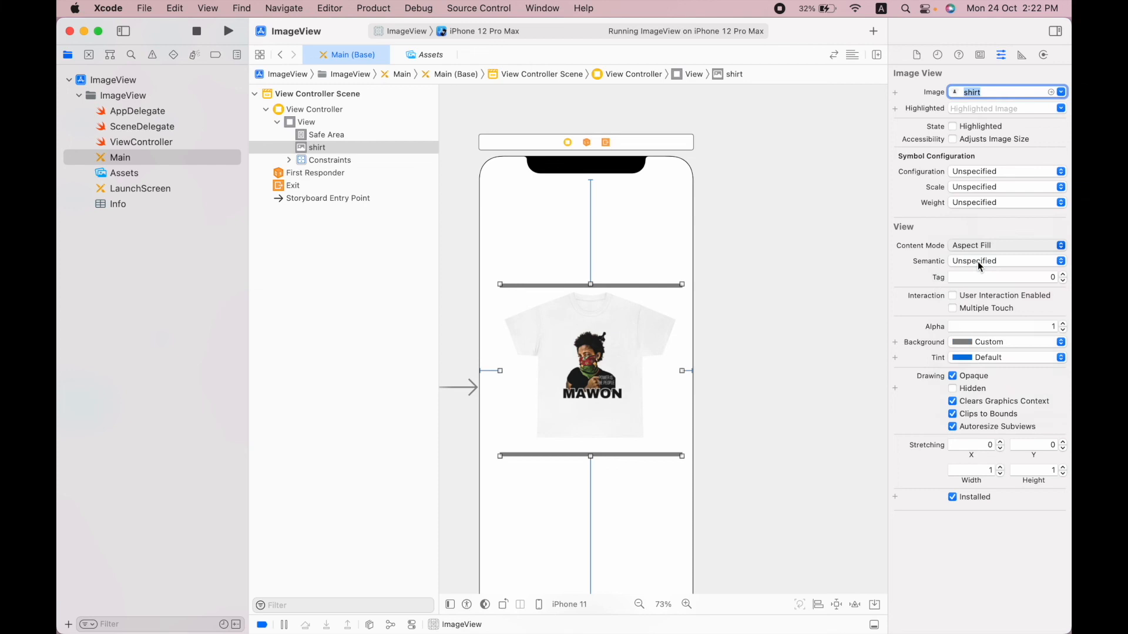